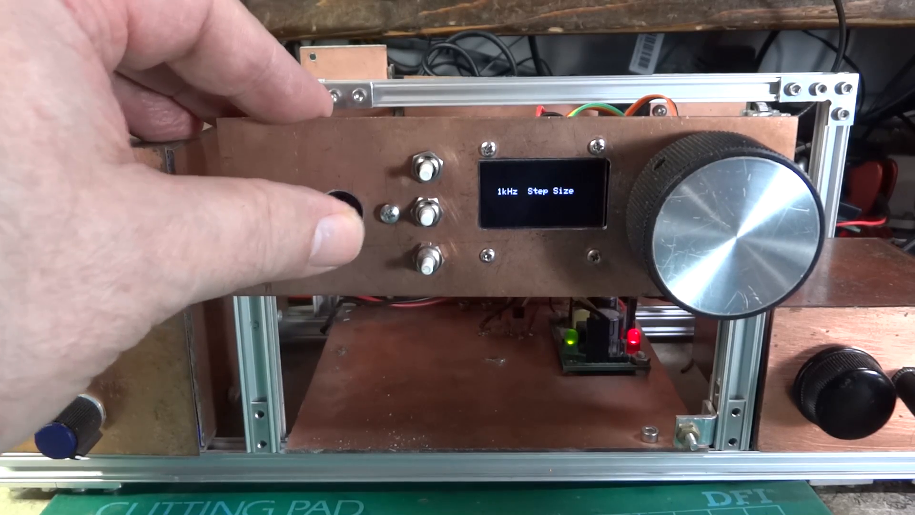
{"action": "left_click", "coordinate": [342, 207]}
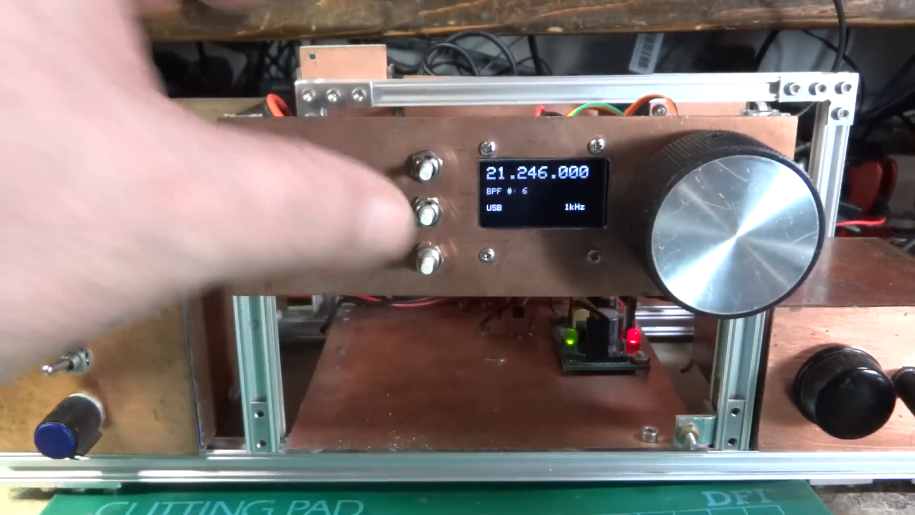
{"action": "left_click", "coordinate": [426, 209]}
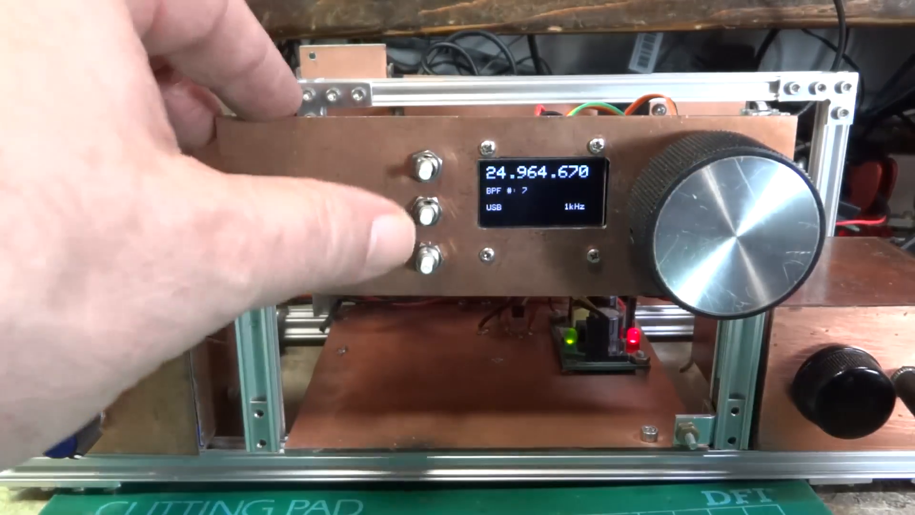
{"action": "left_click", "coordinate": [429, 209]}
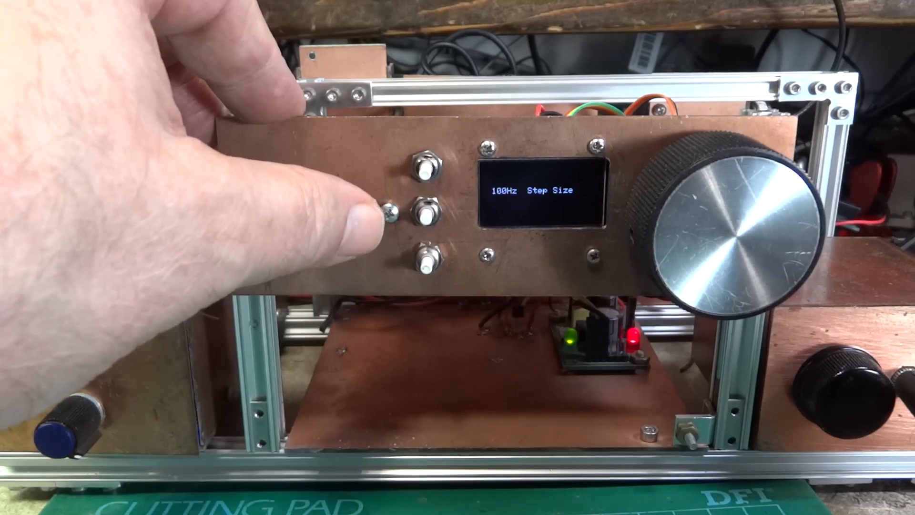